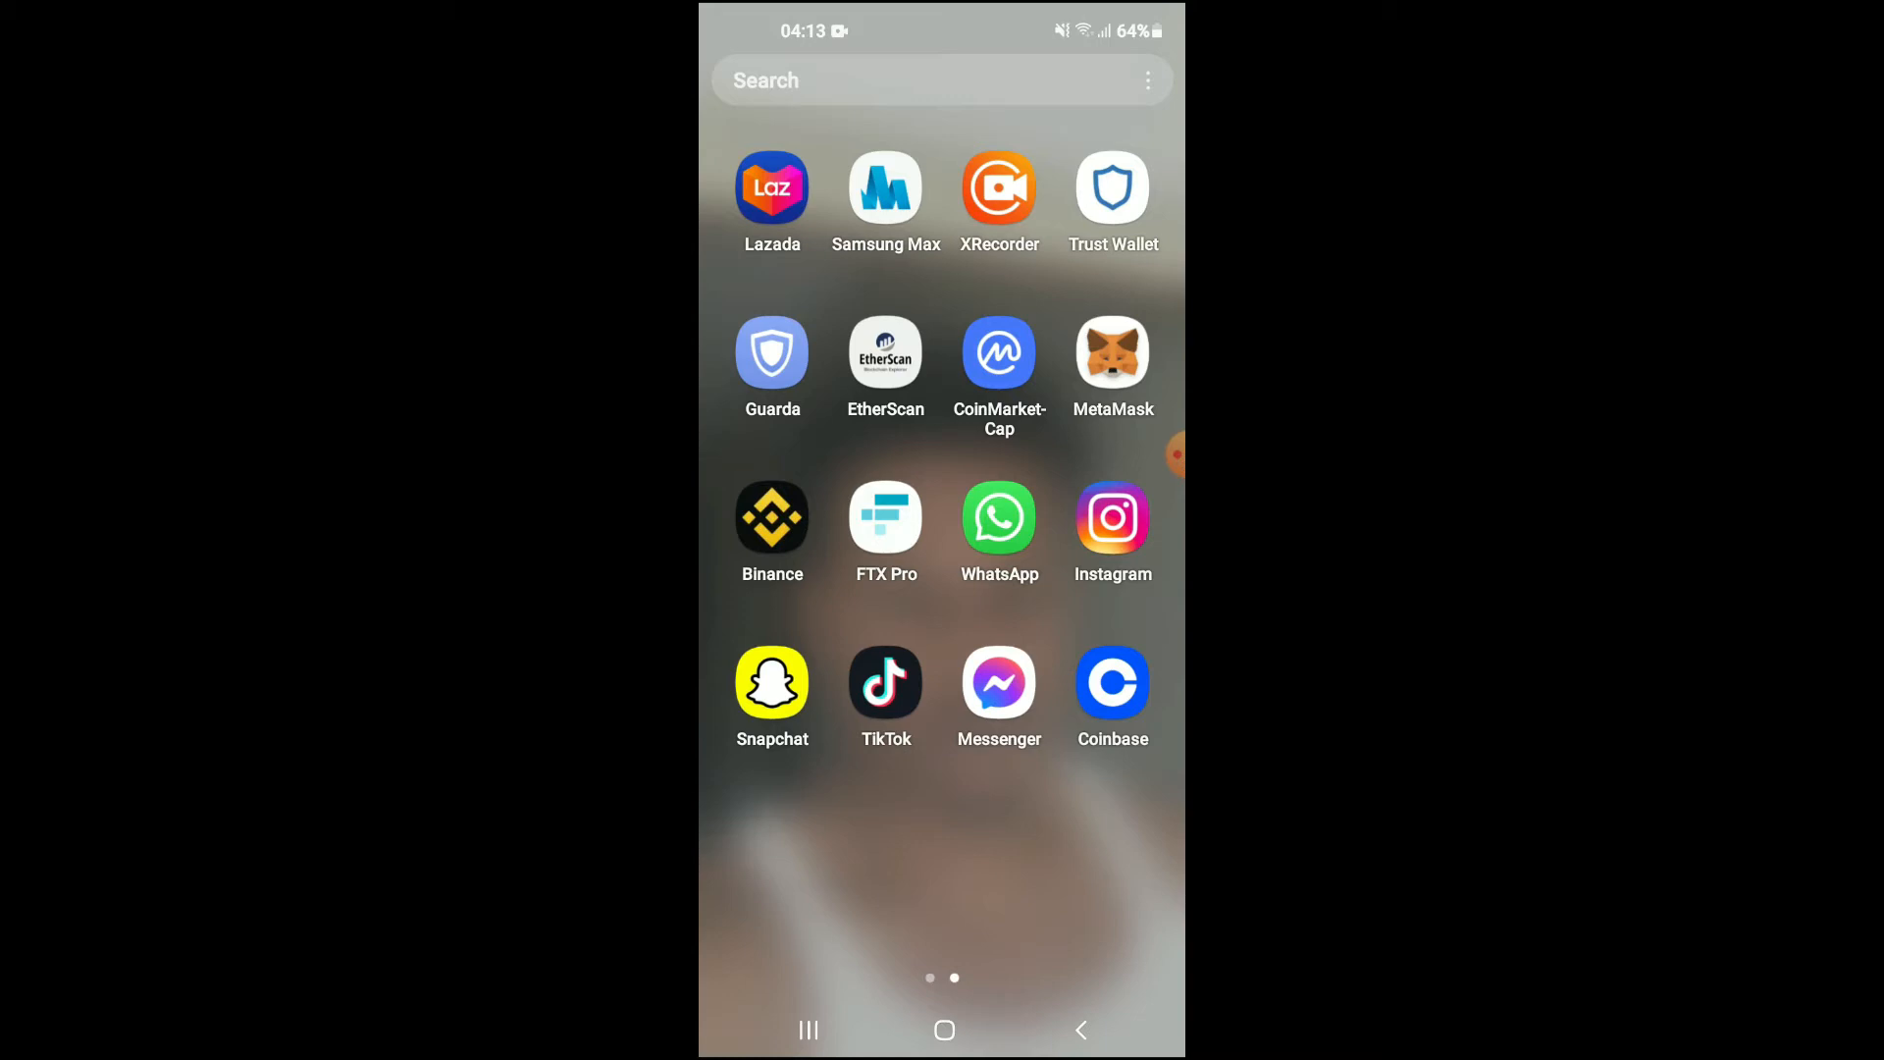
Step: View Trust Wallet's empty Ethereum page, then switch to CoinMarketCap's home screen
{"action": "left_click", "coordinate": [1112, 186]}
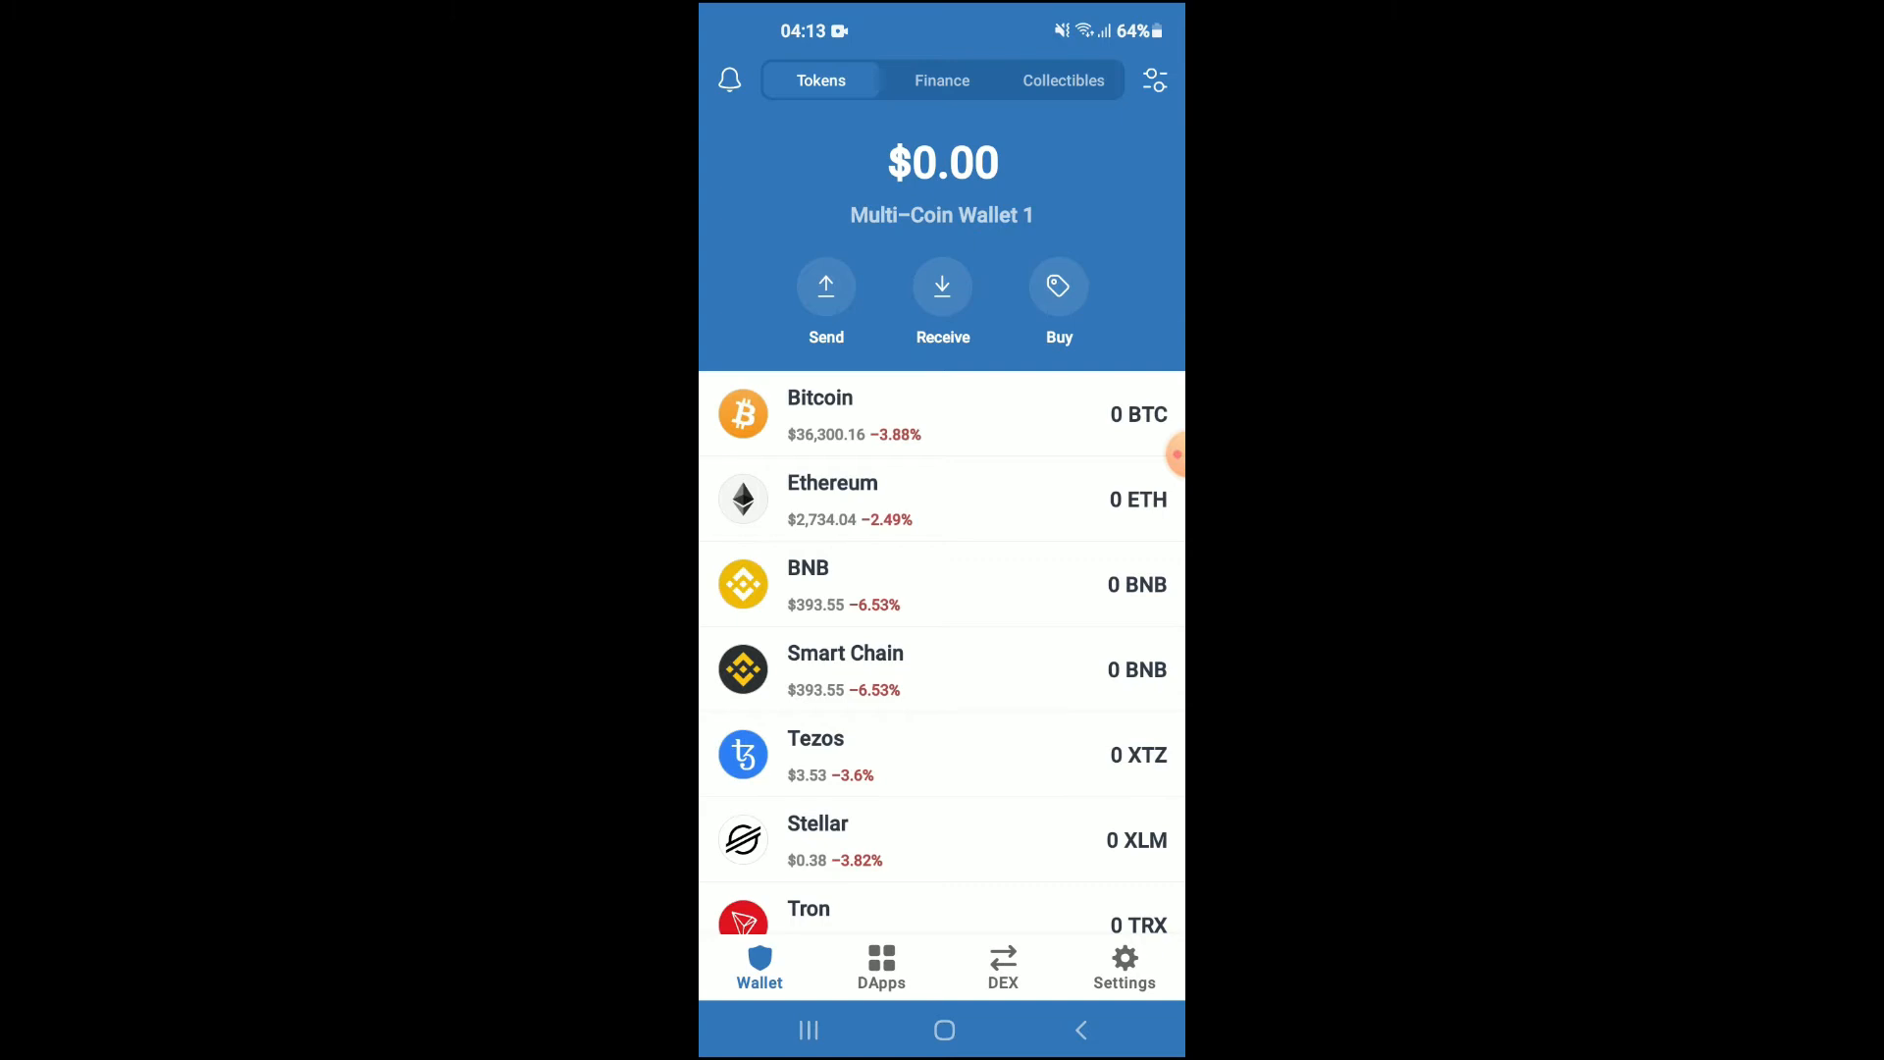
{"action": "left_click", "coordinate": [941, 499]}
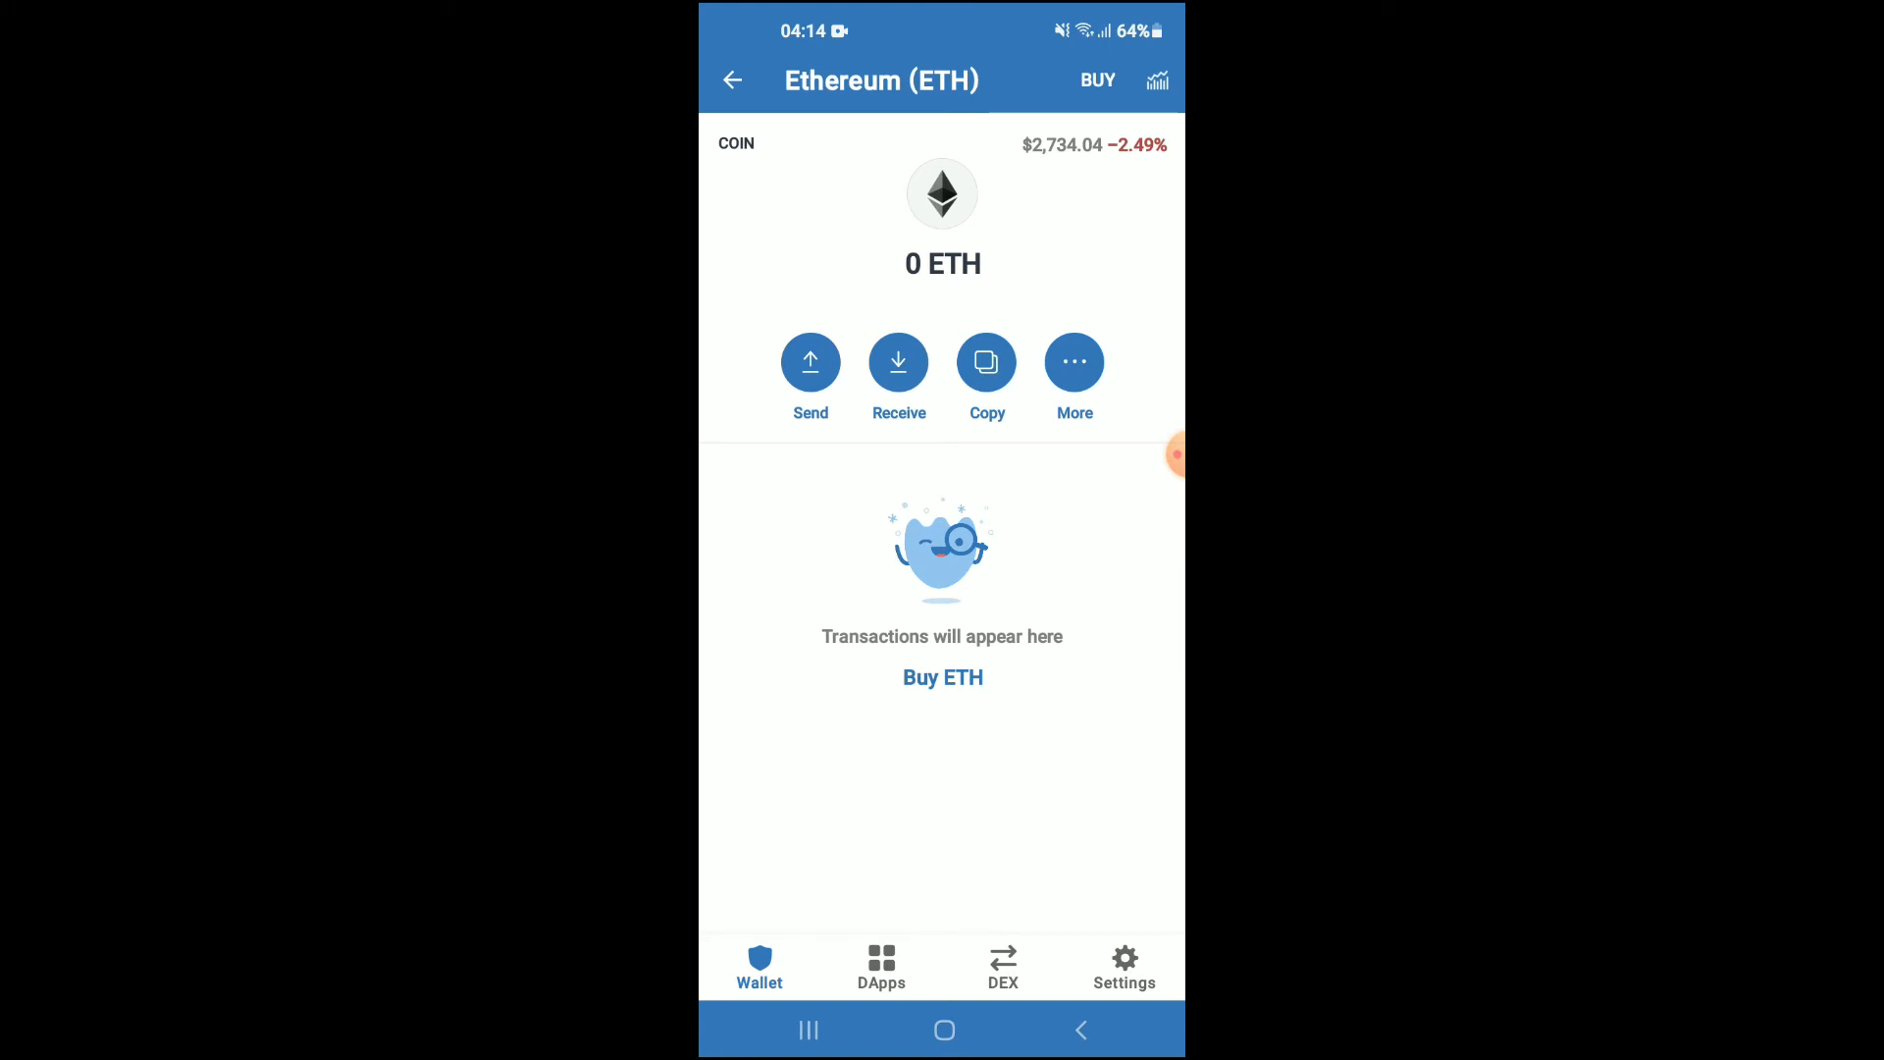
{"action": "left_click", "coordinate": [808, 1029]}
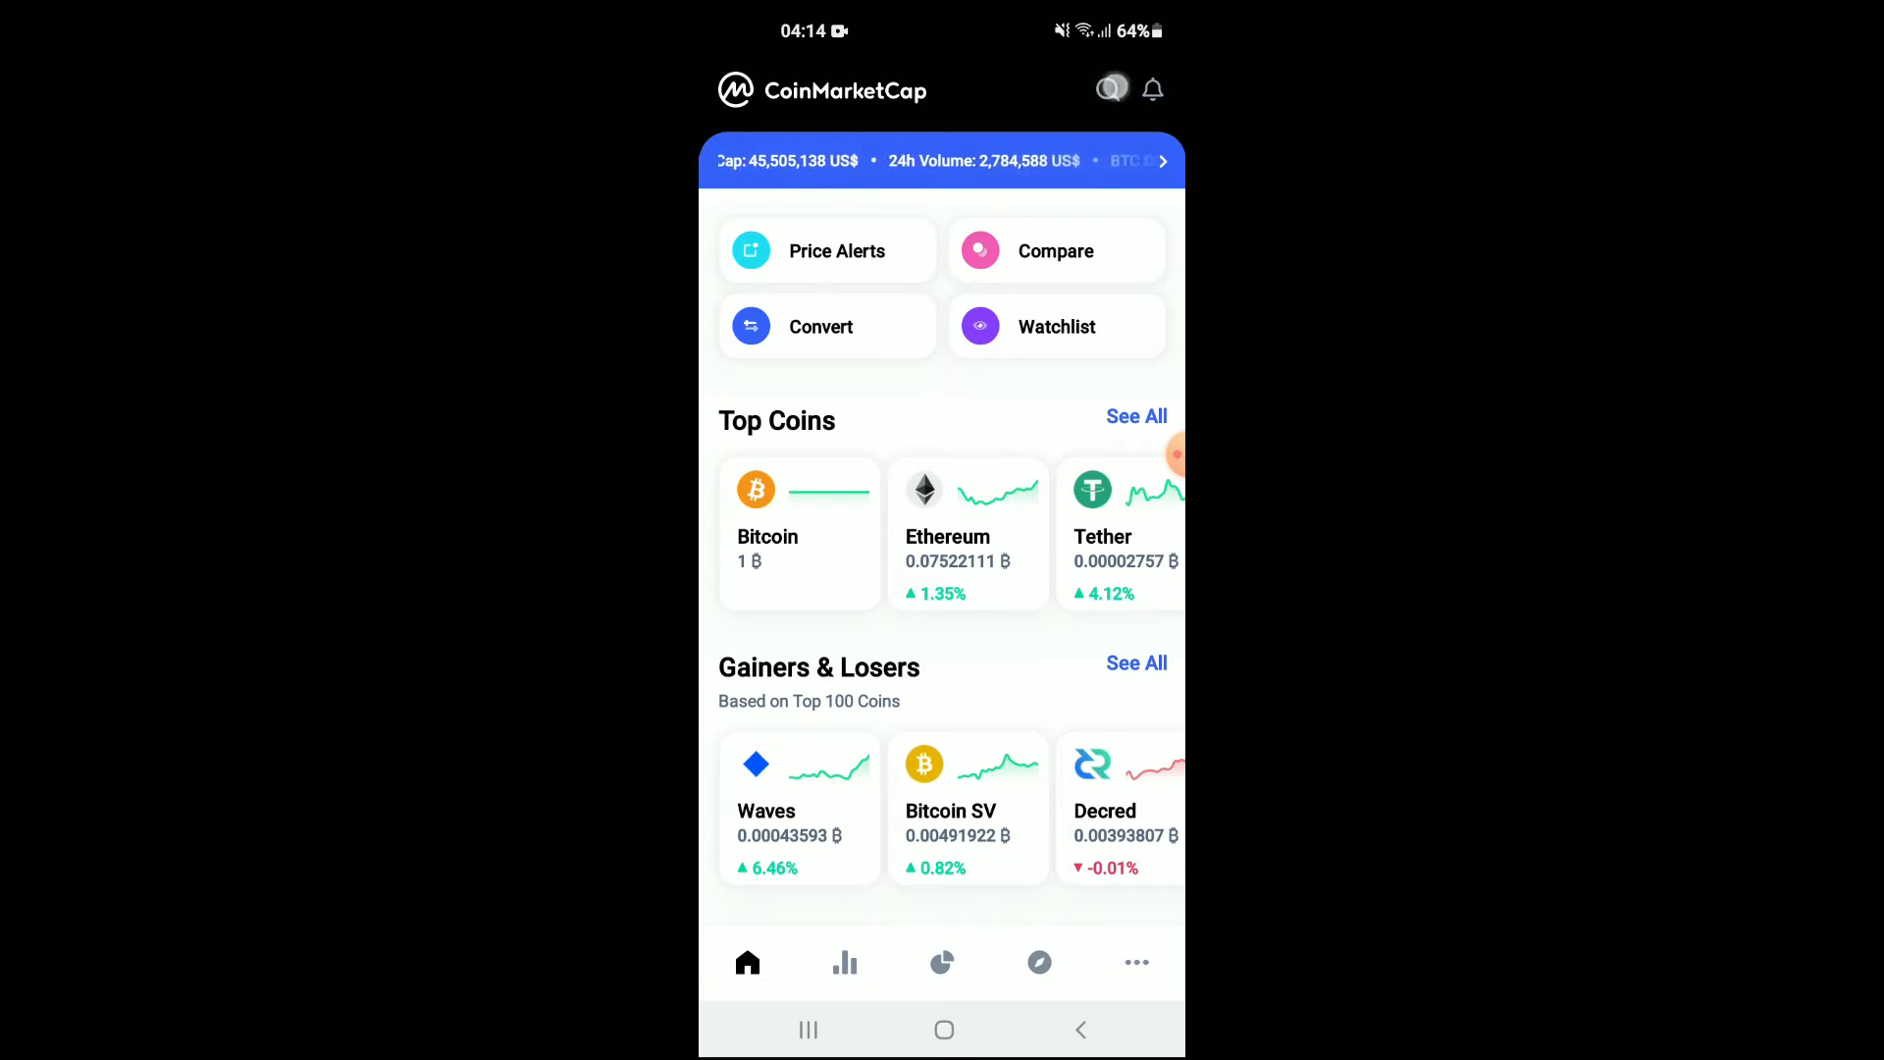
Step: Copy Jasmy's Ethereum contract address from its CoinMarketCap page
{"action": "left_click", "coordinate": [1109, 89]}
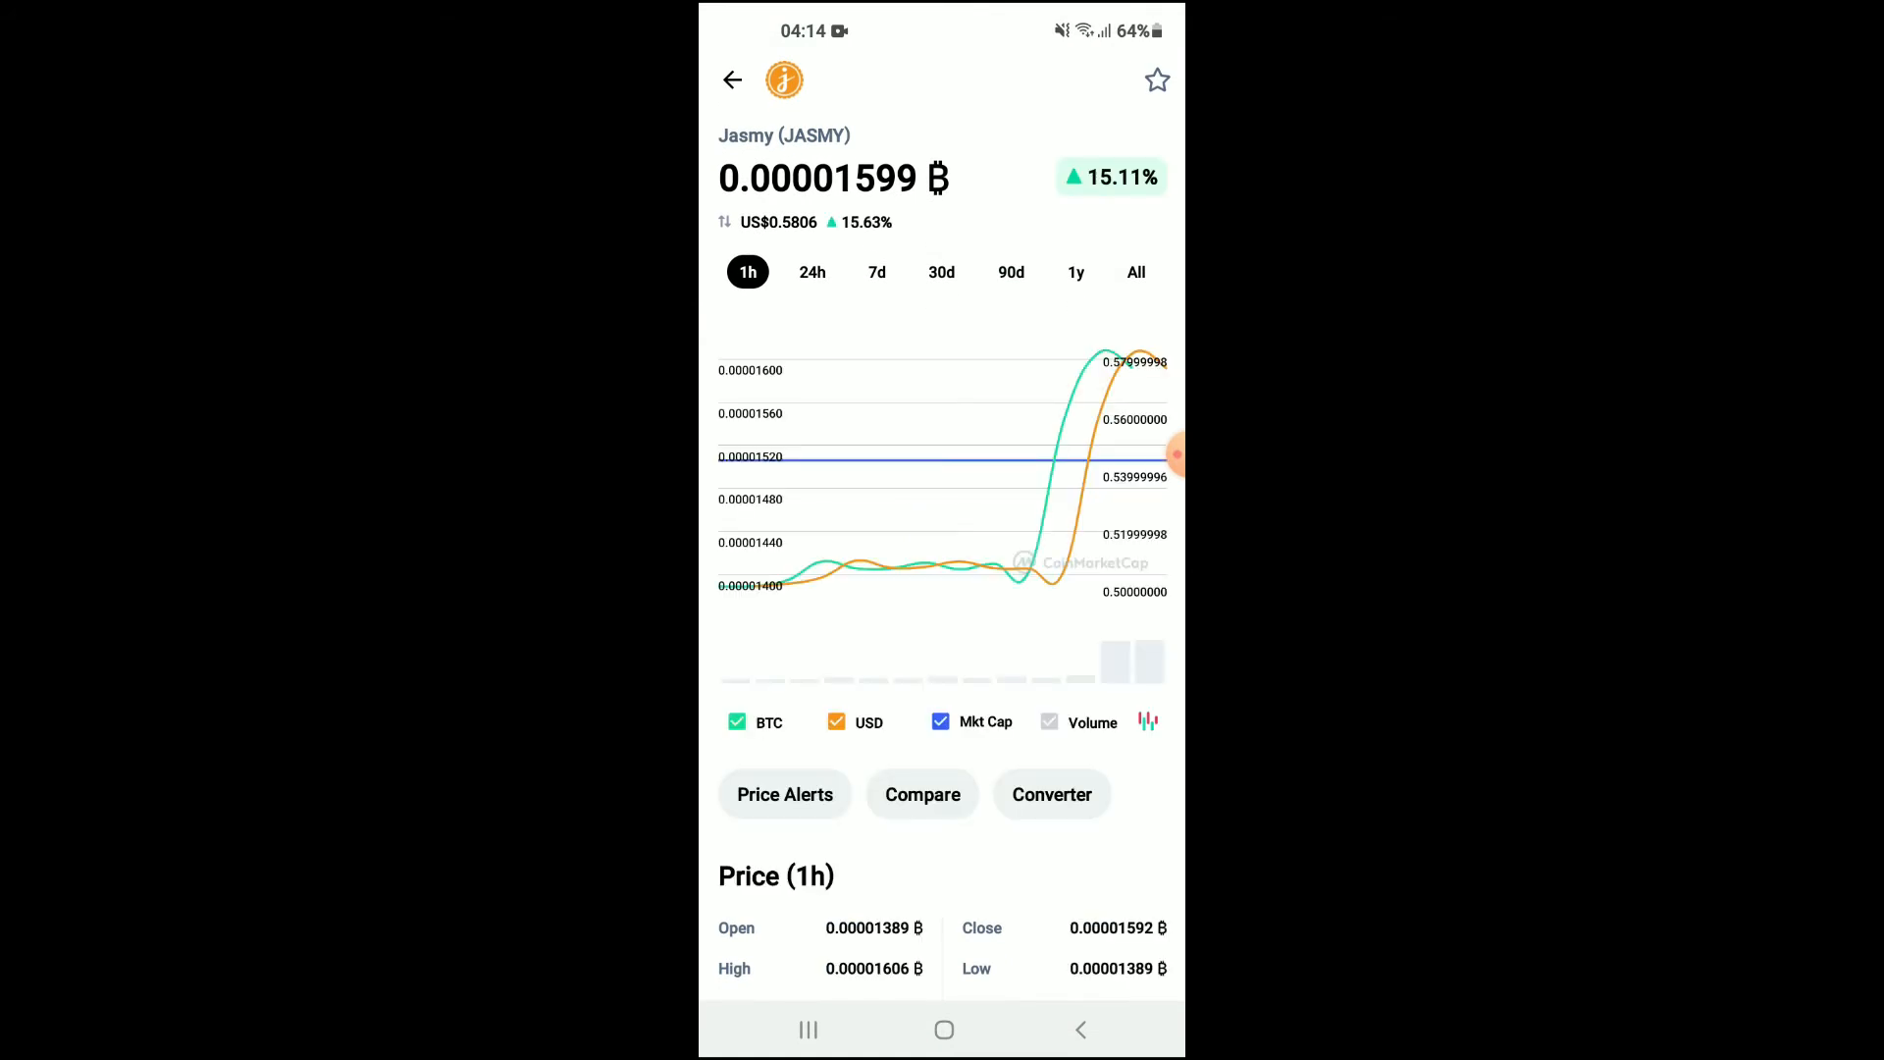
{"action": "scroll", "scroll_direction": "down", "scroll_amount": 3}
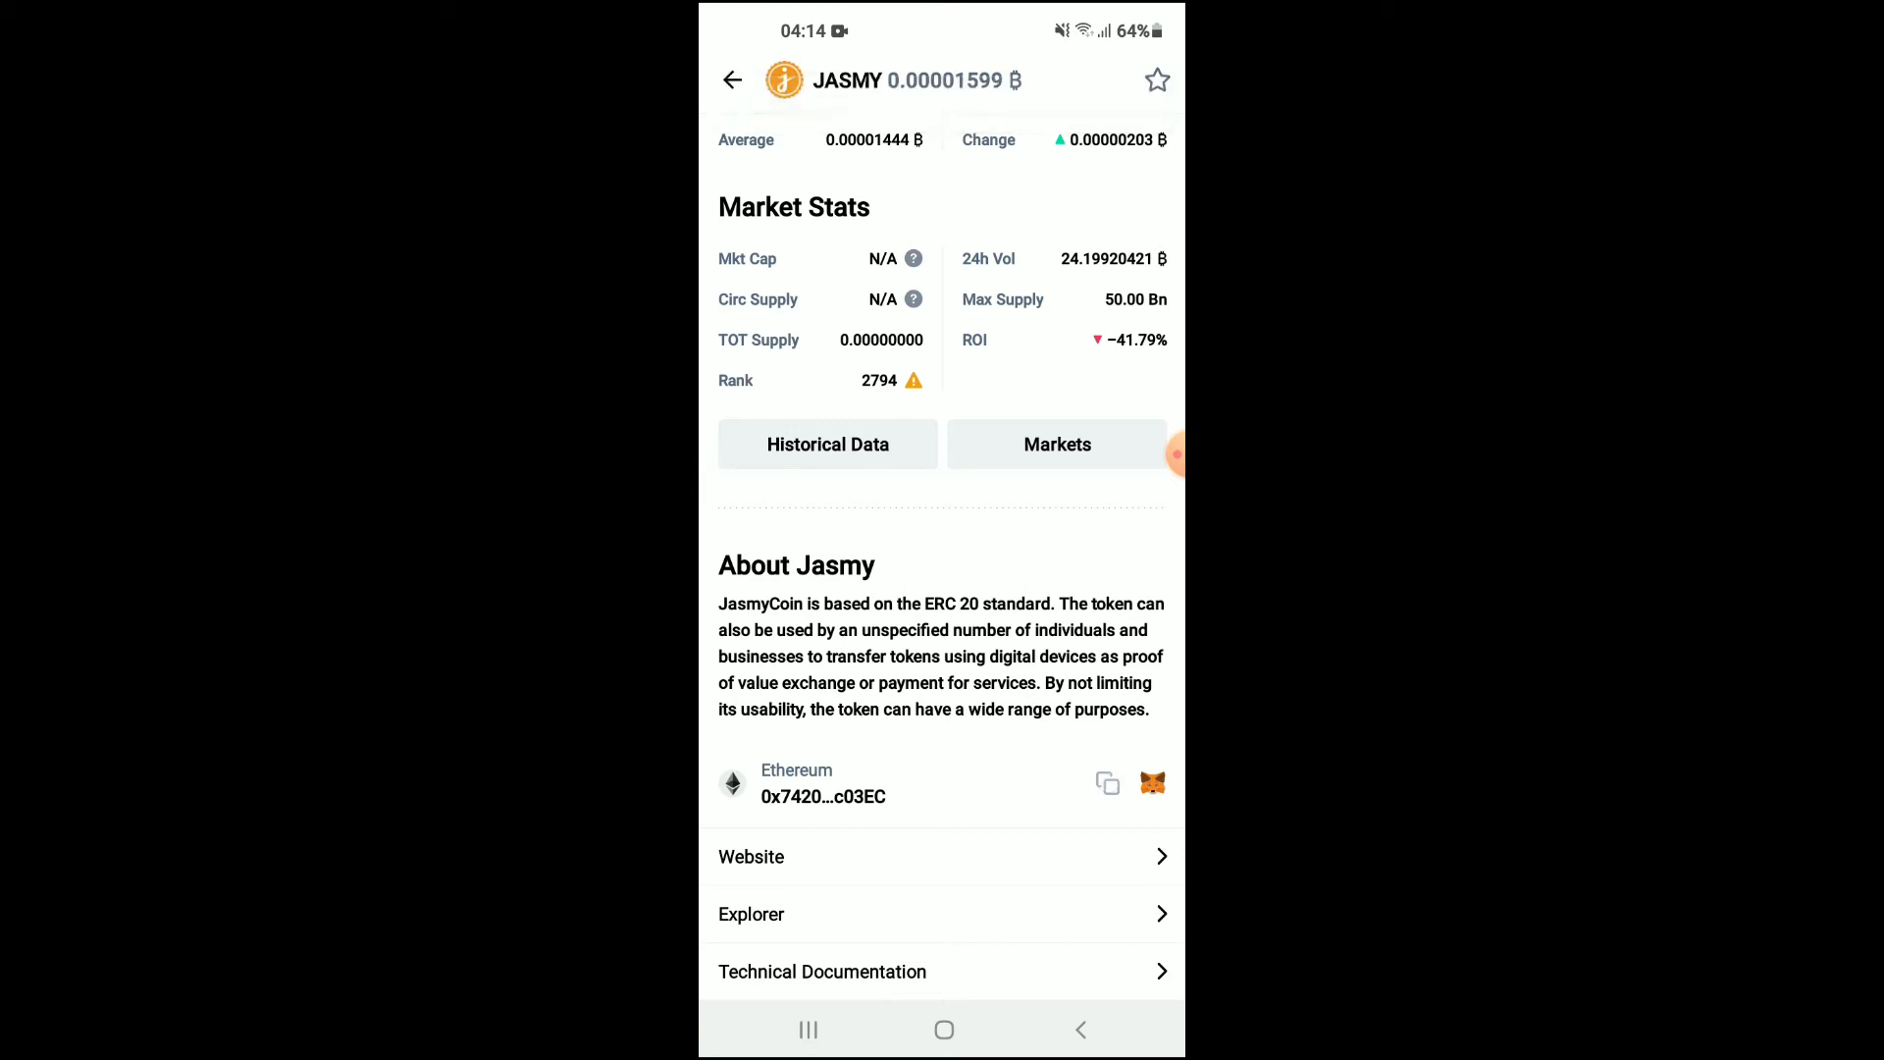
{"action": "left_click", "coordinate": [807, 1029]}
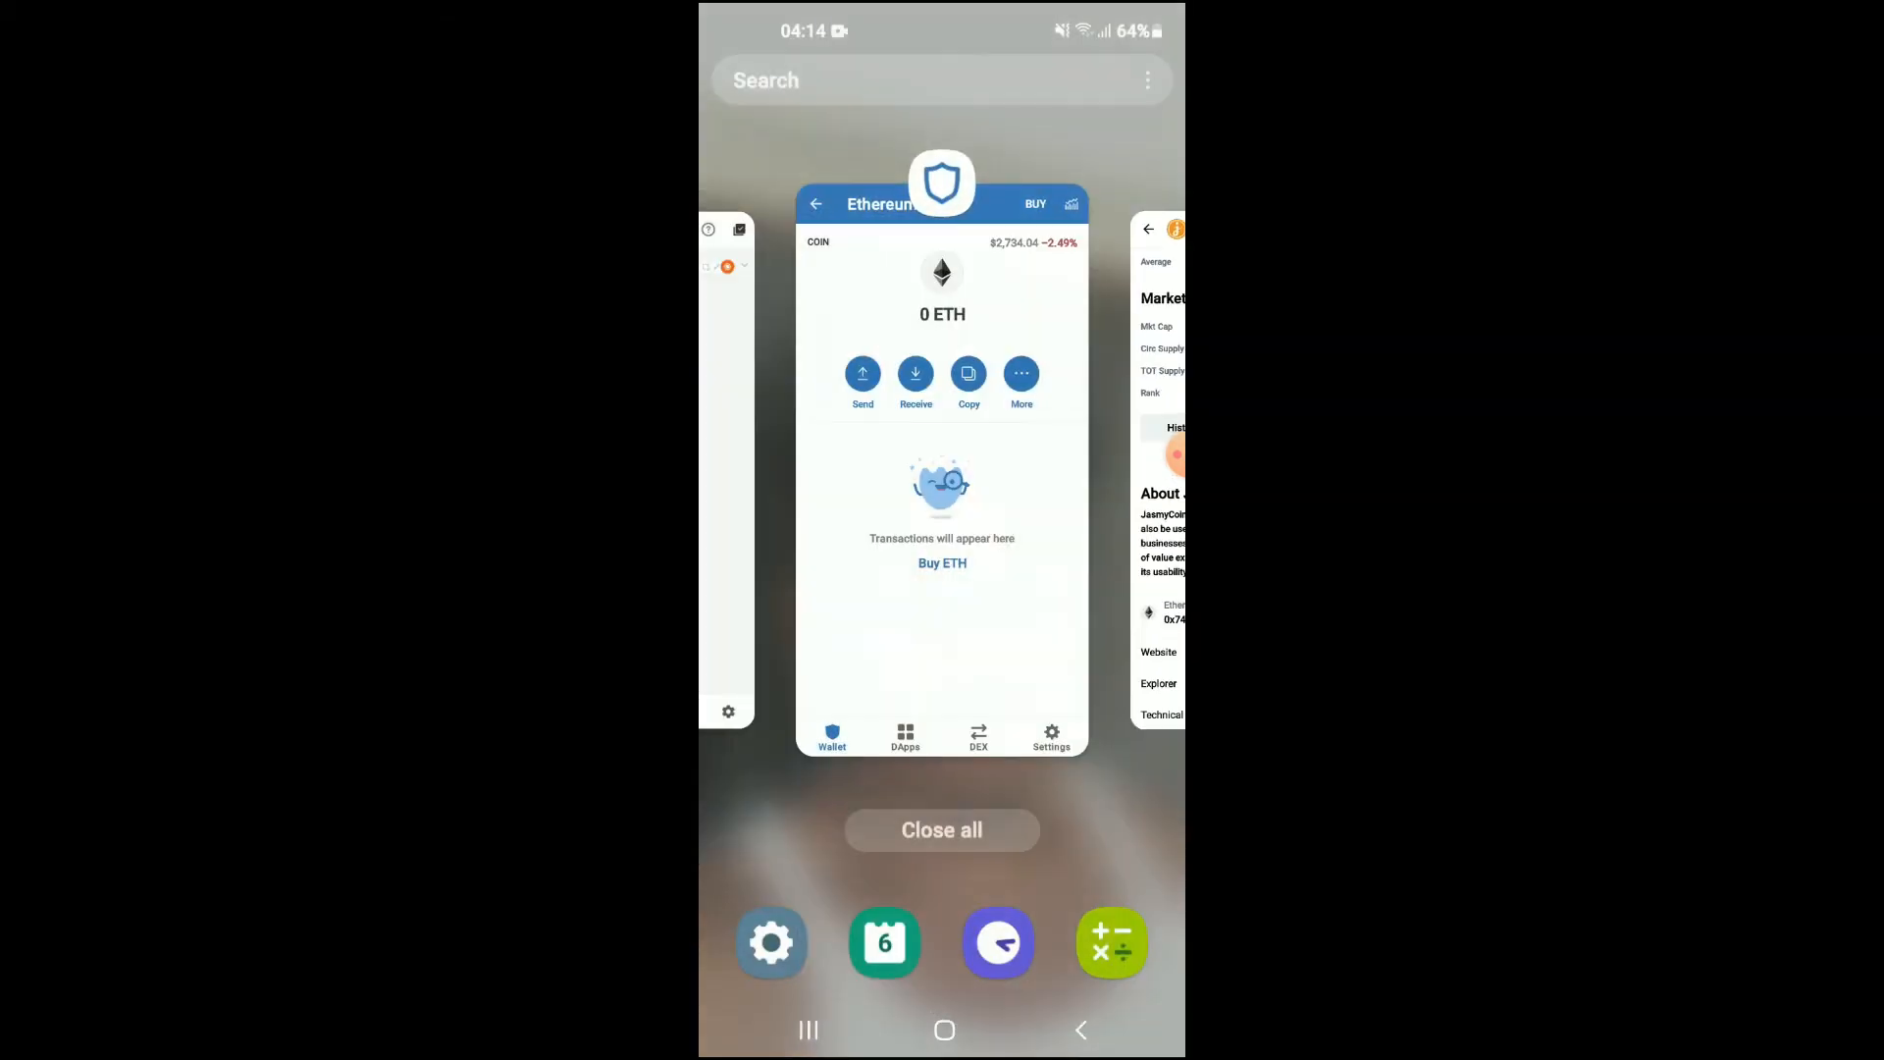
Step: Return to Trust Wallet and launch Uniswap Exchange from the DApps list
{"action": "left_click", "coordinate": [941, 481]}
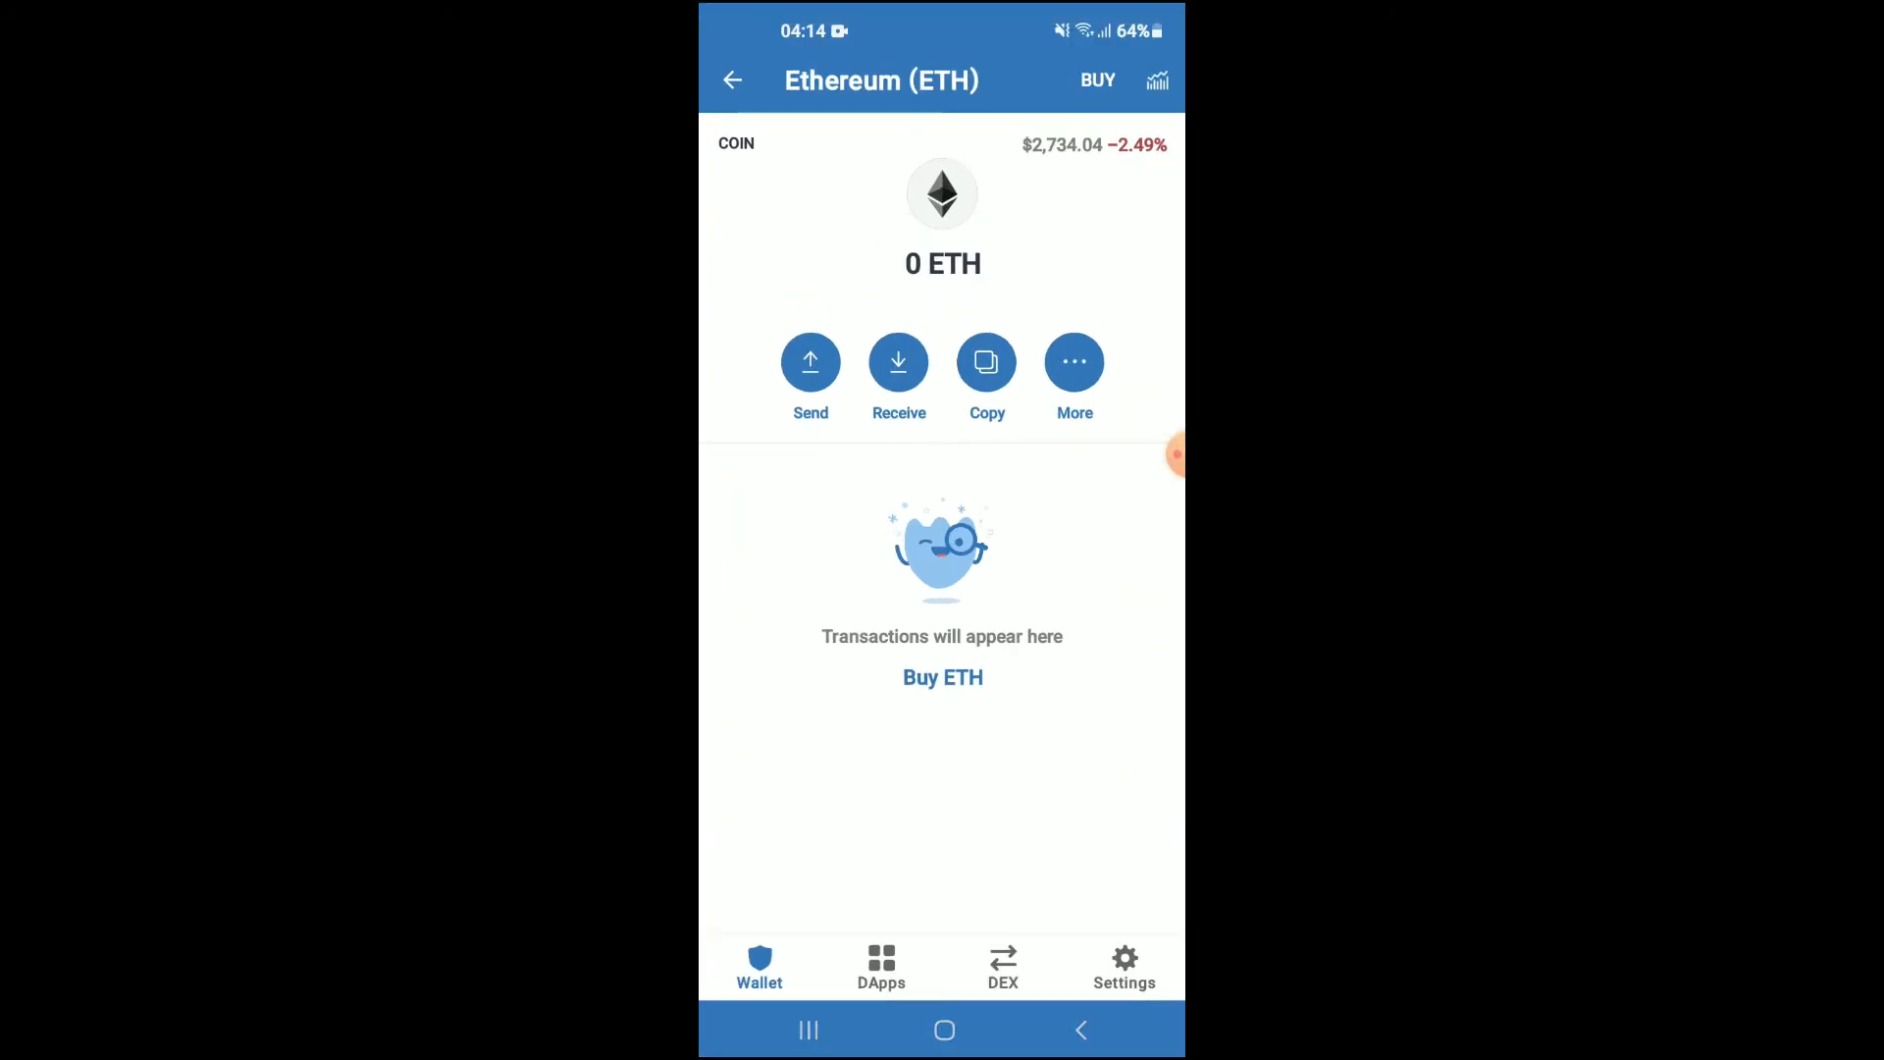
{"action": "left_click", "coordinate": [881, 967]}
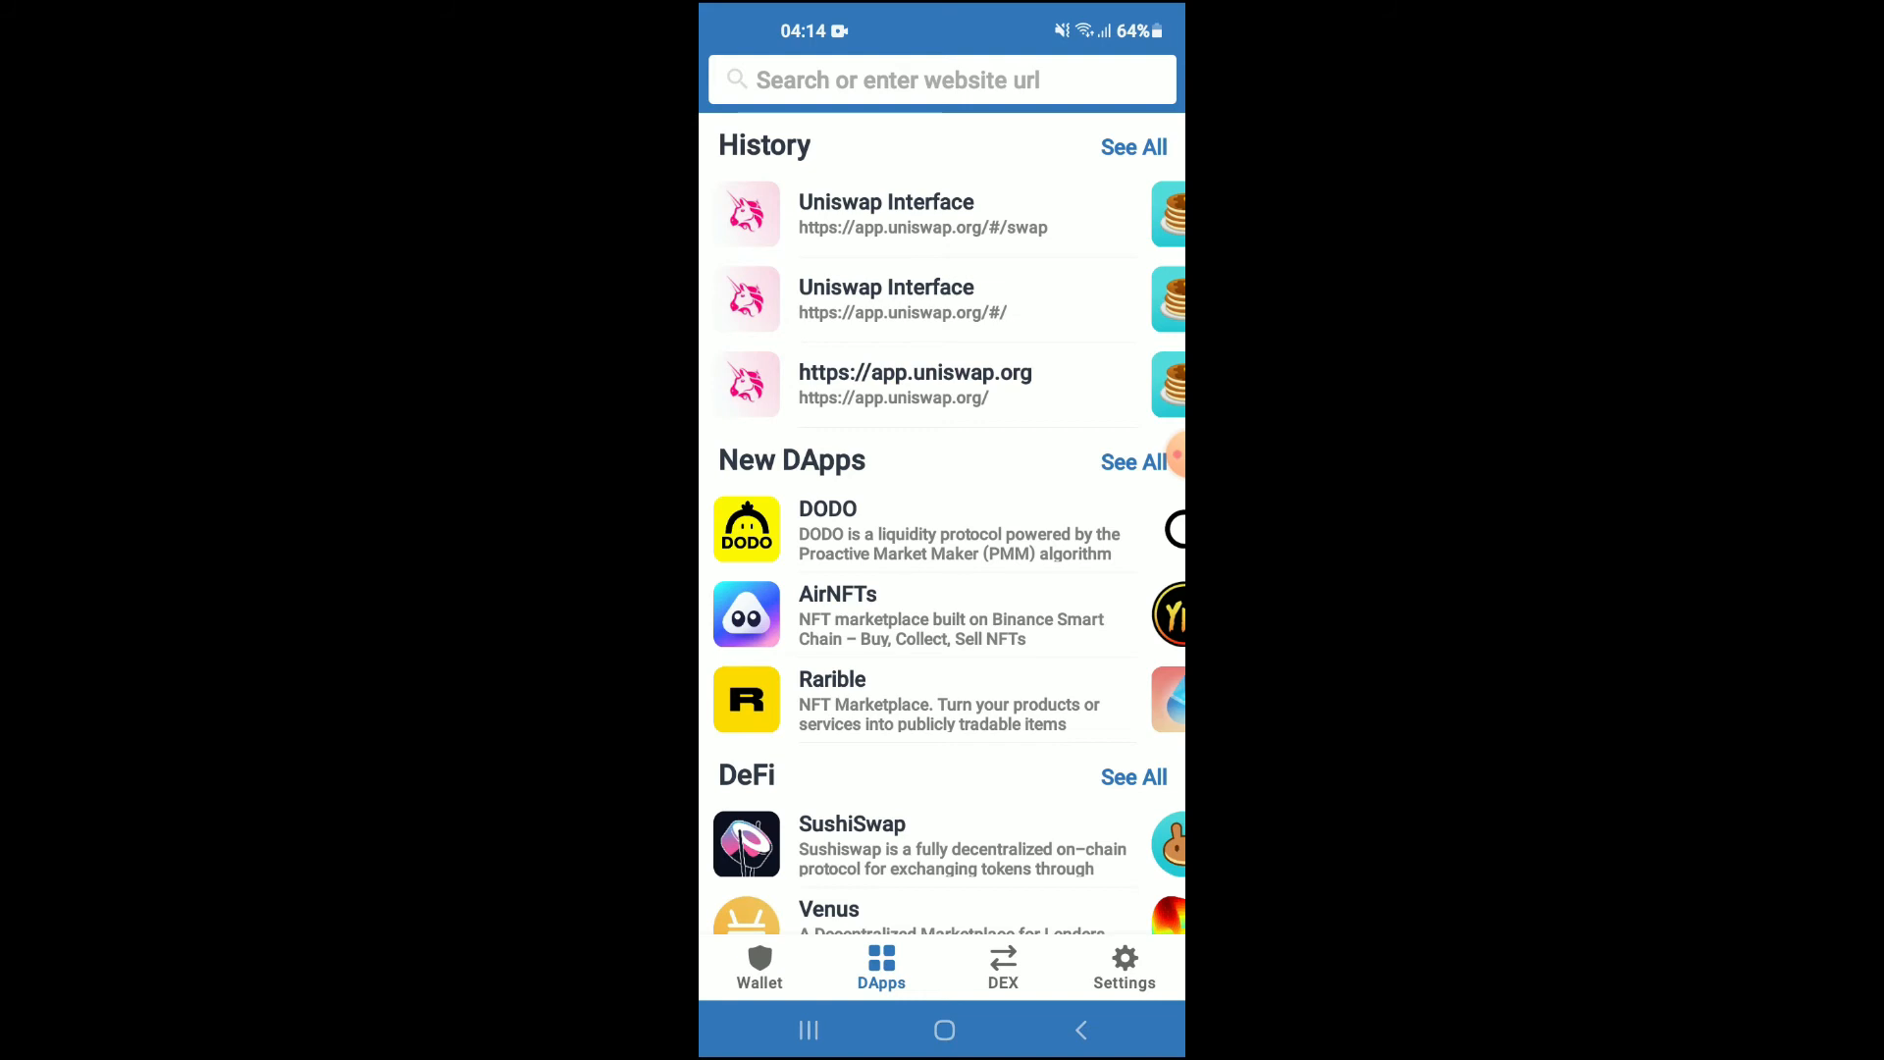
{"action": "scroll", "scroll_direction": "up", "scroll_amount": 3}
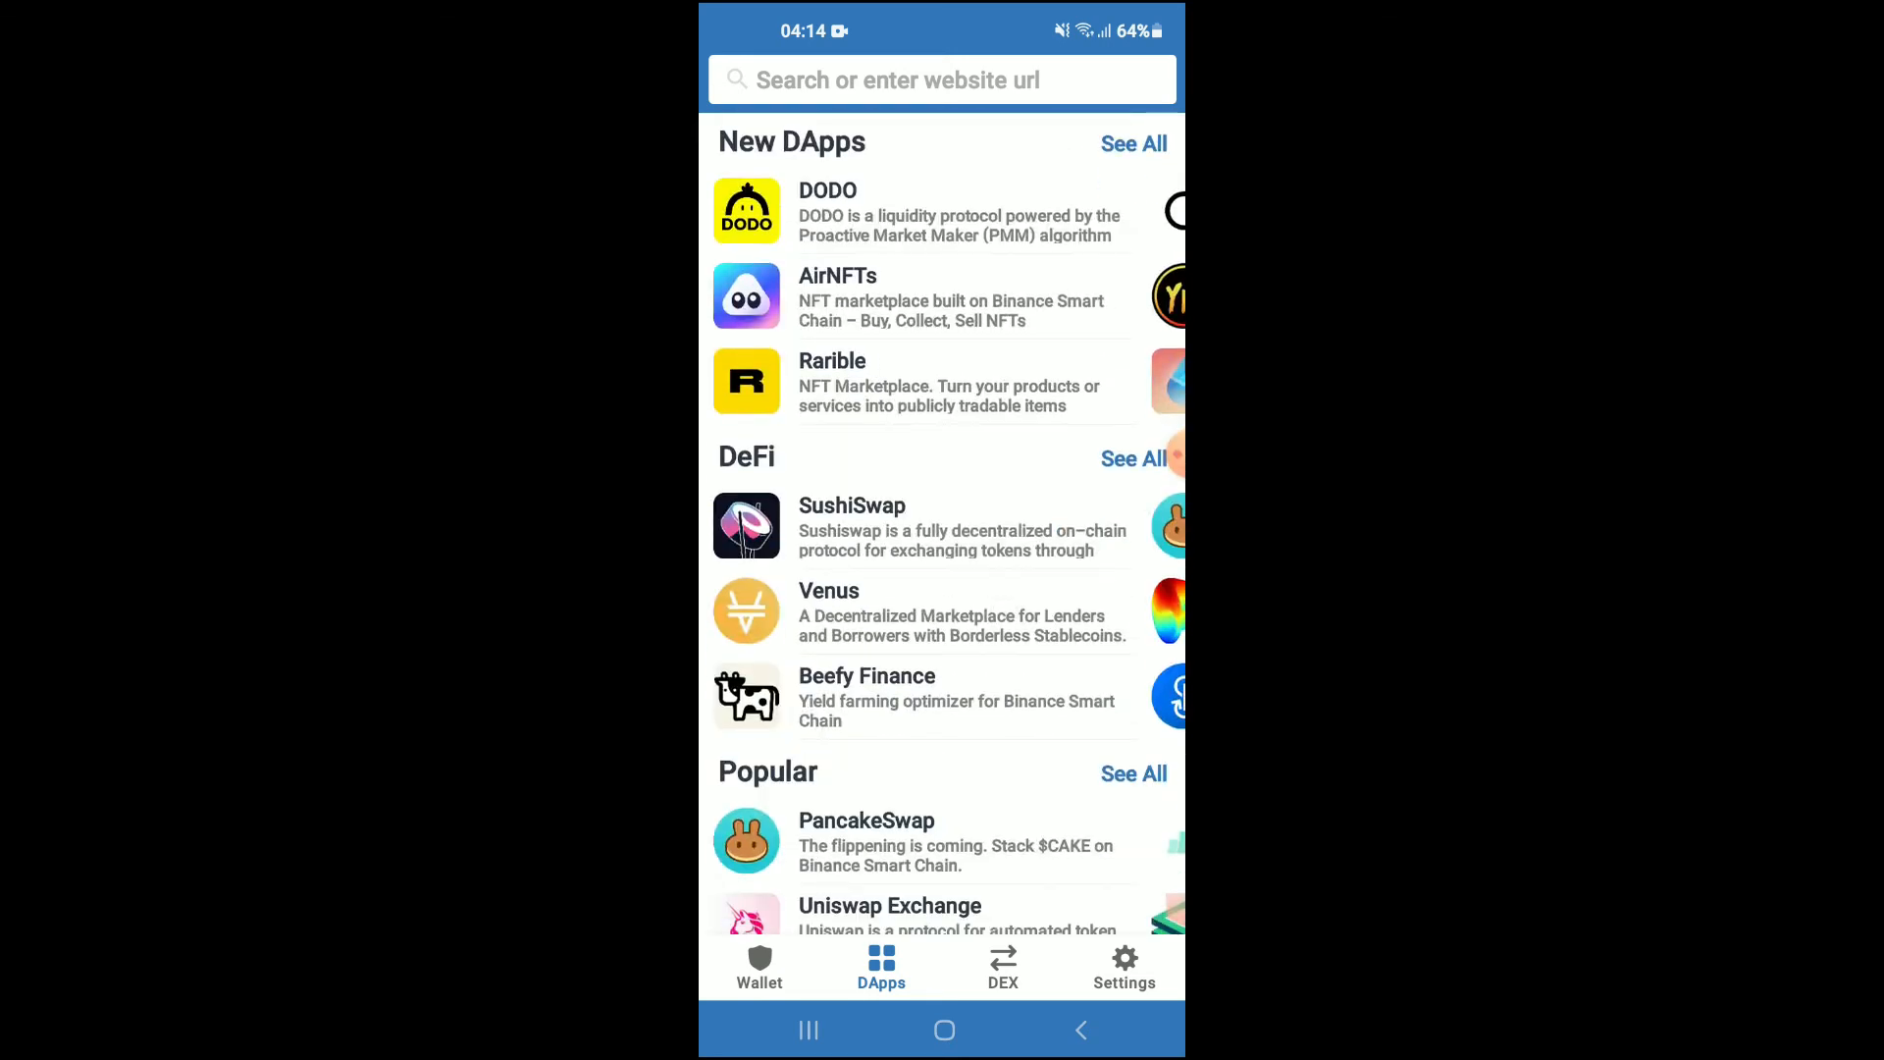
{"action": "scroll", "scroll_direction": "down", "scroll_amount": 3}
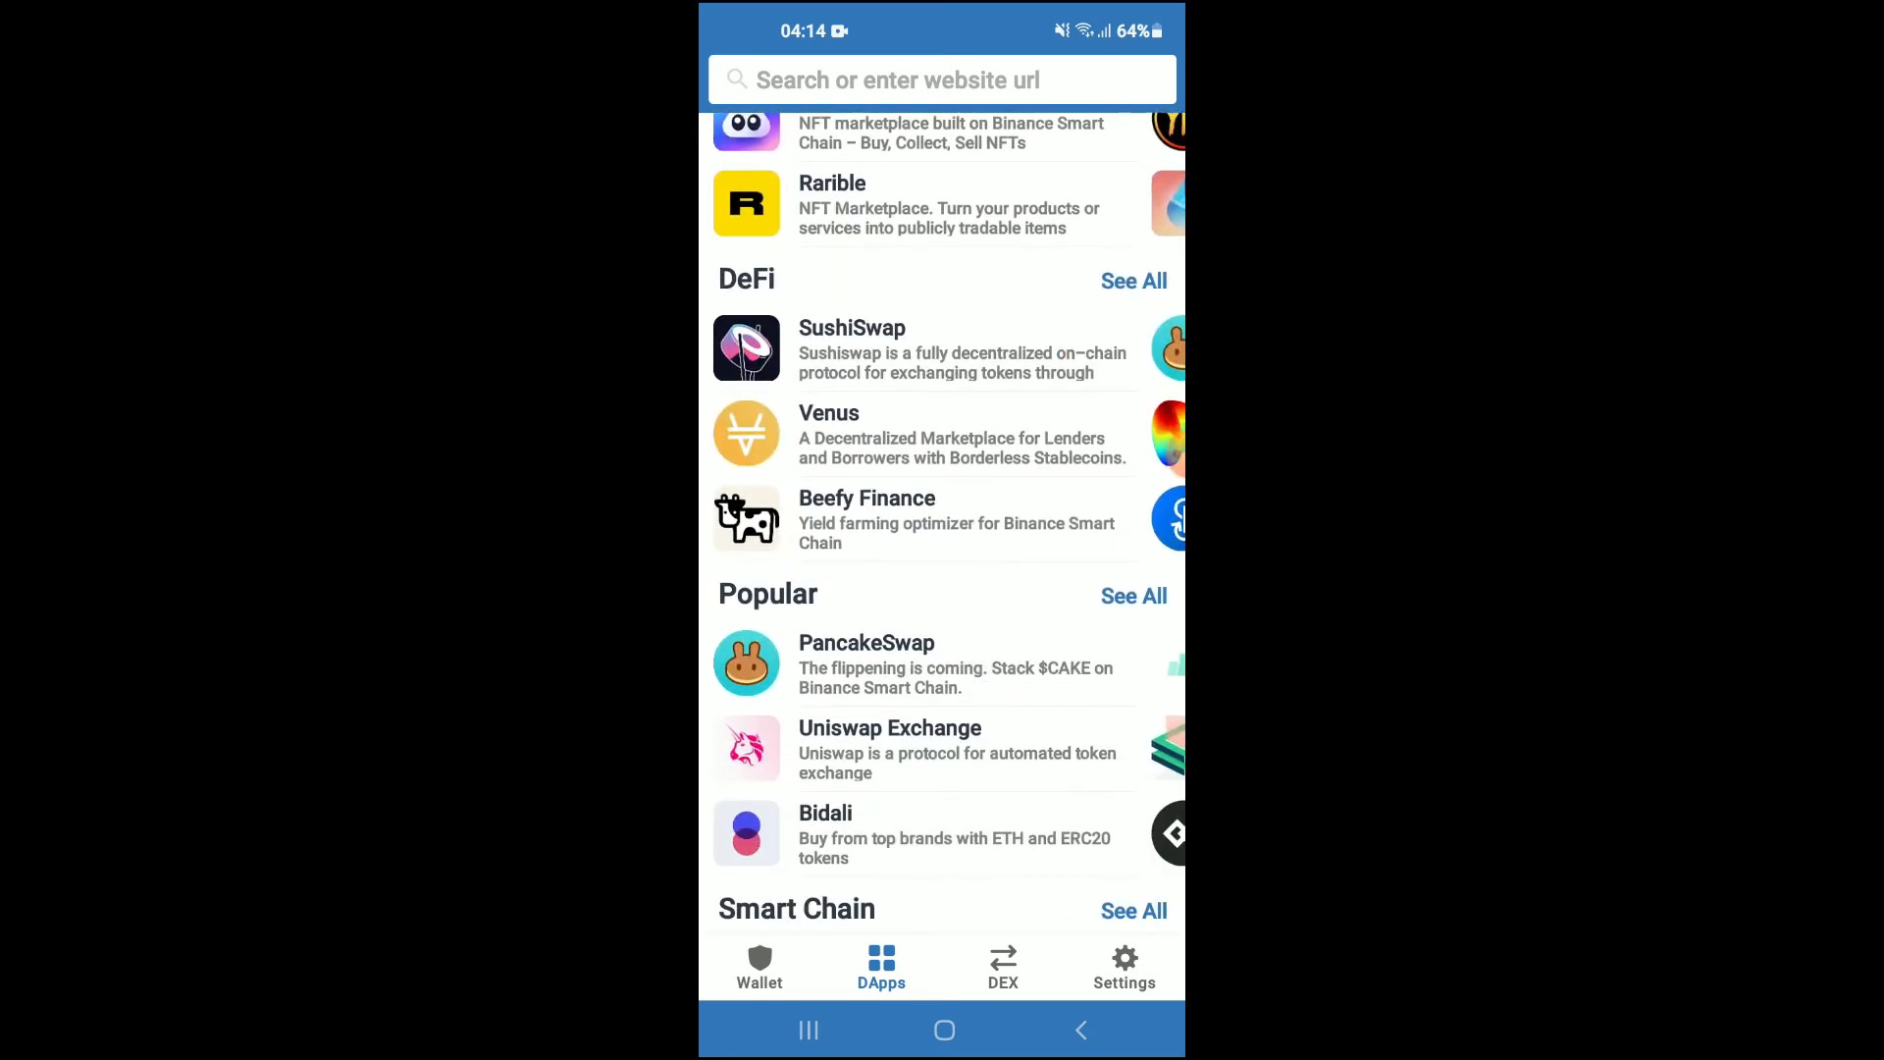
{"action": "left_click", "coordinate": [889, 727]}
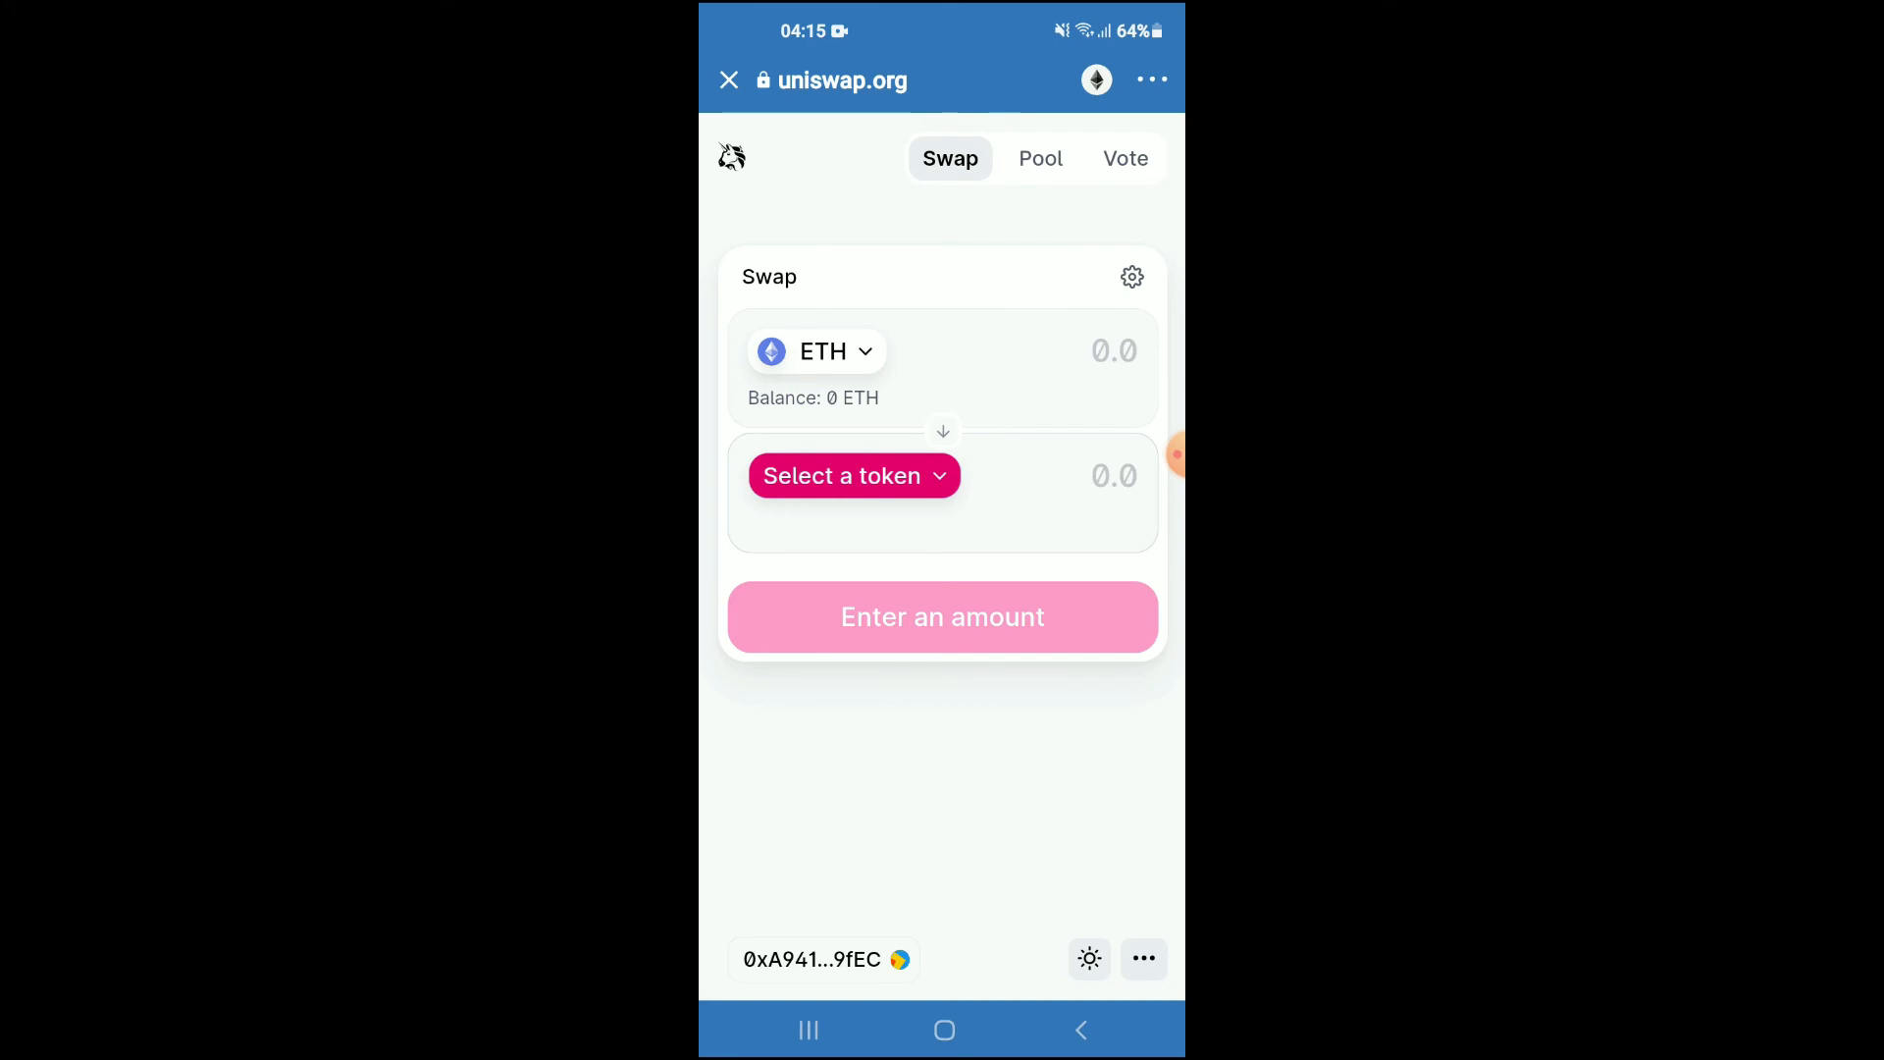
Step: Import JASMY by its pasted contract address as the token to receive
{"action": "left_click", "coordinate": [853, 475]}
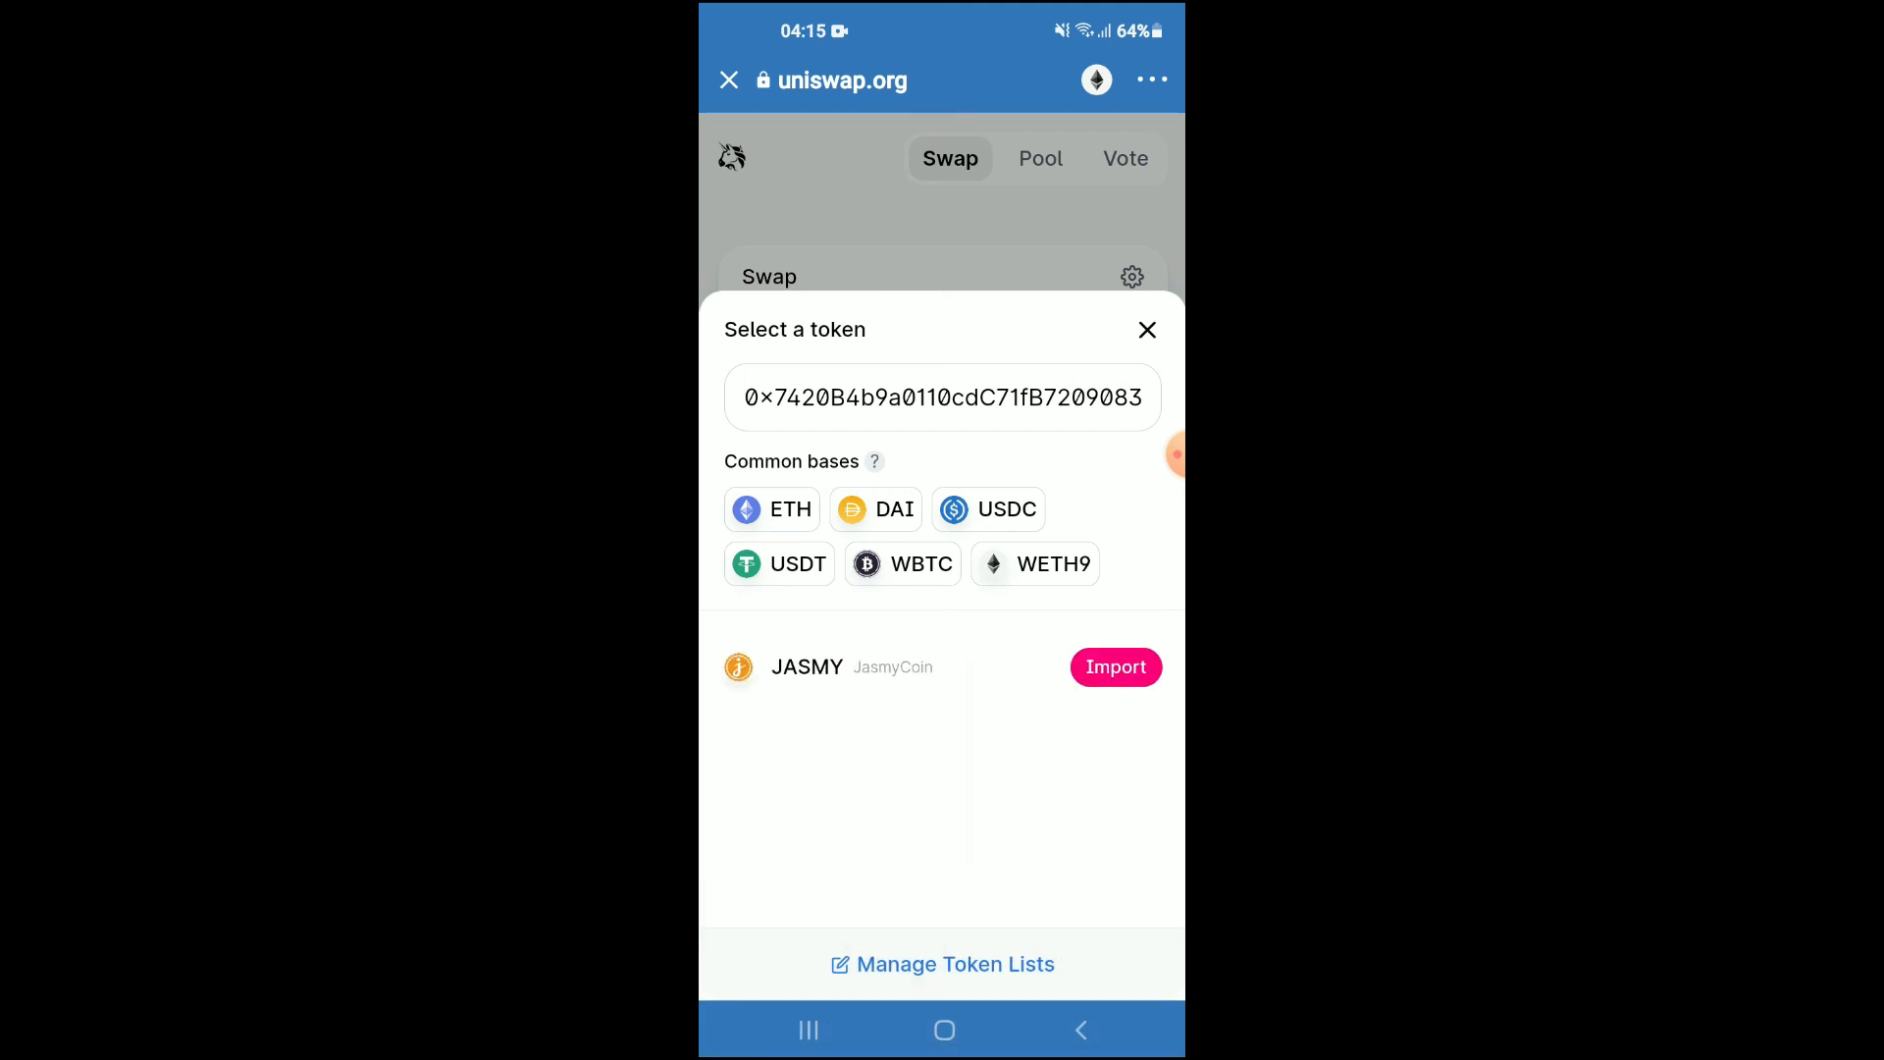
{"action": "left_click", "coordinate": [1113, 667]}
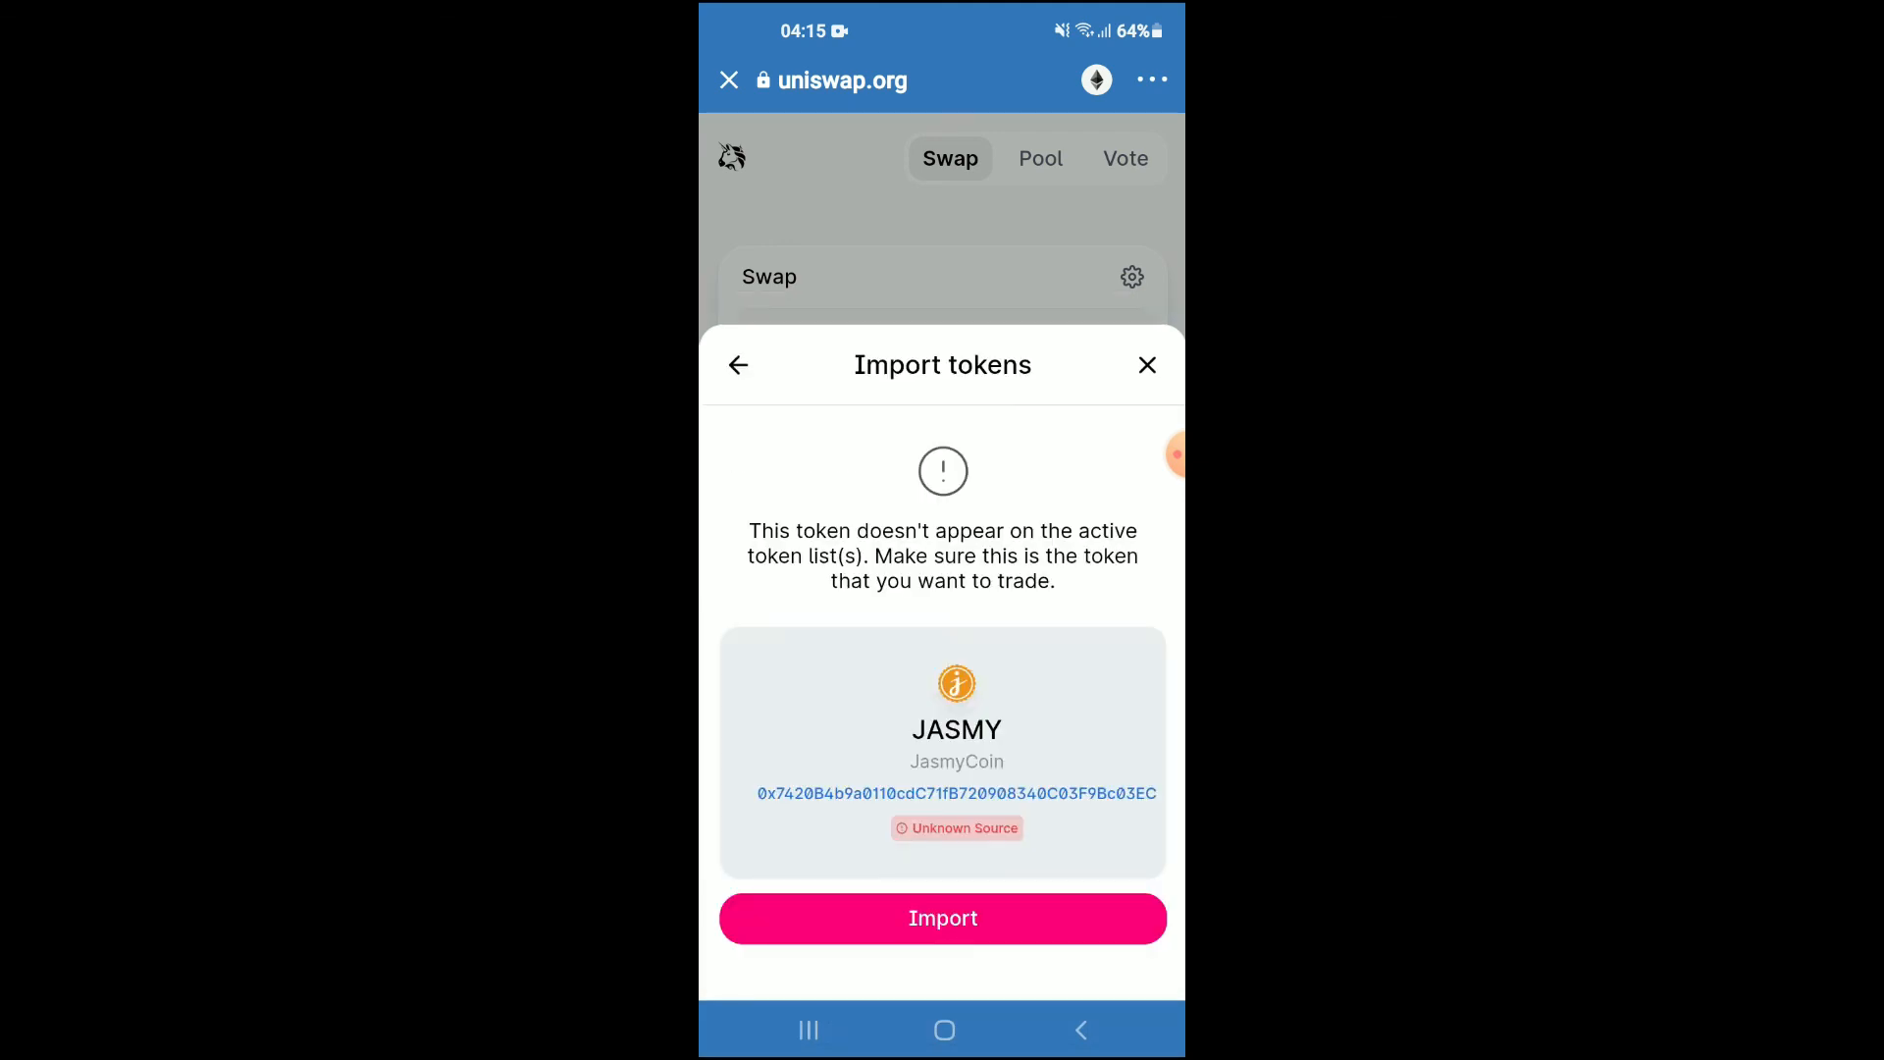
{"action": "left_click", "coordinate": [942, 919]}
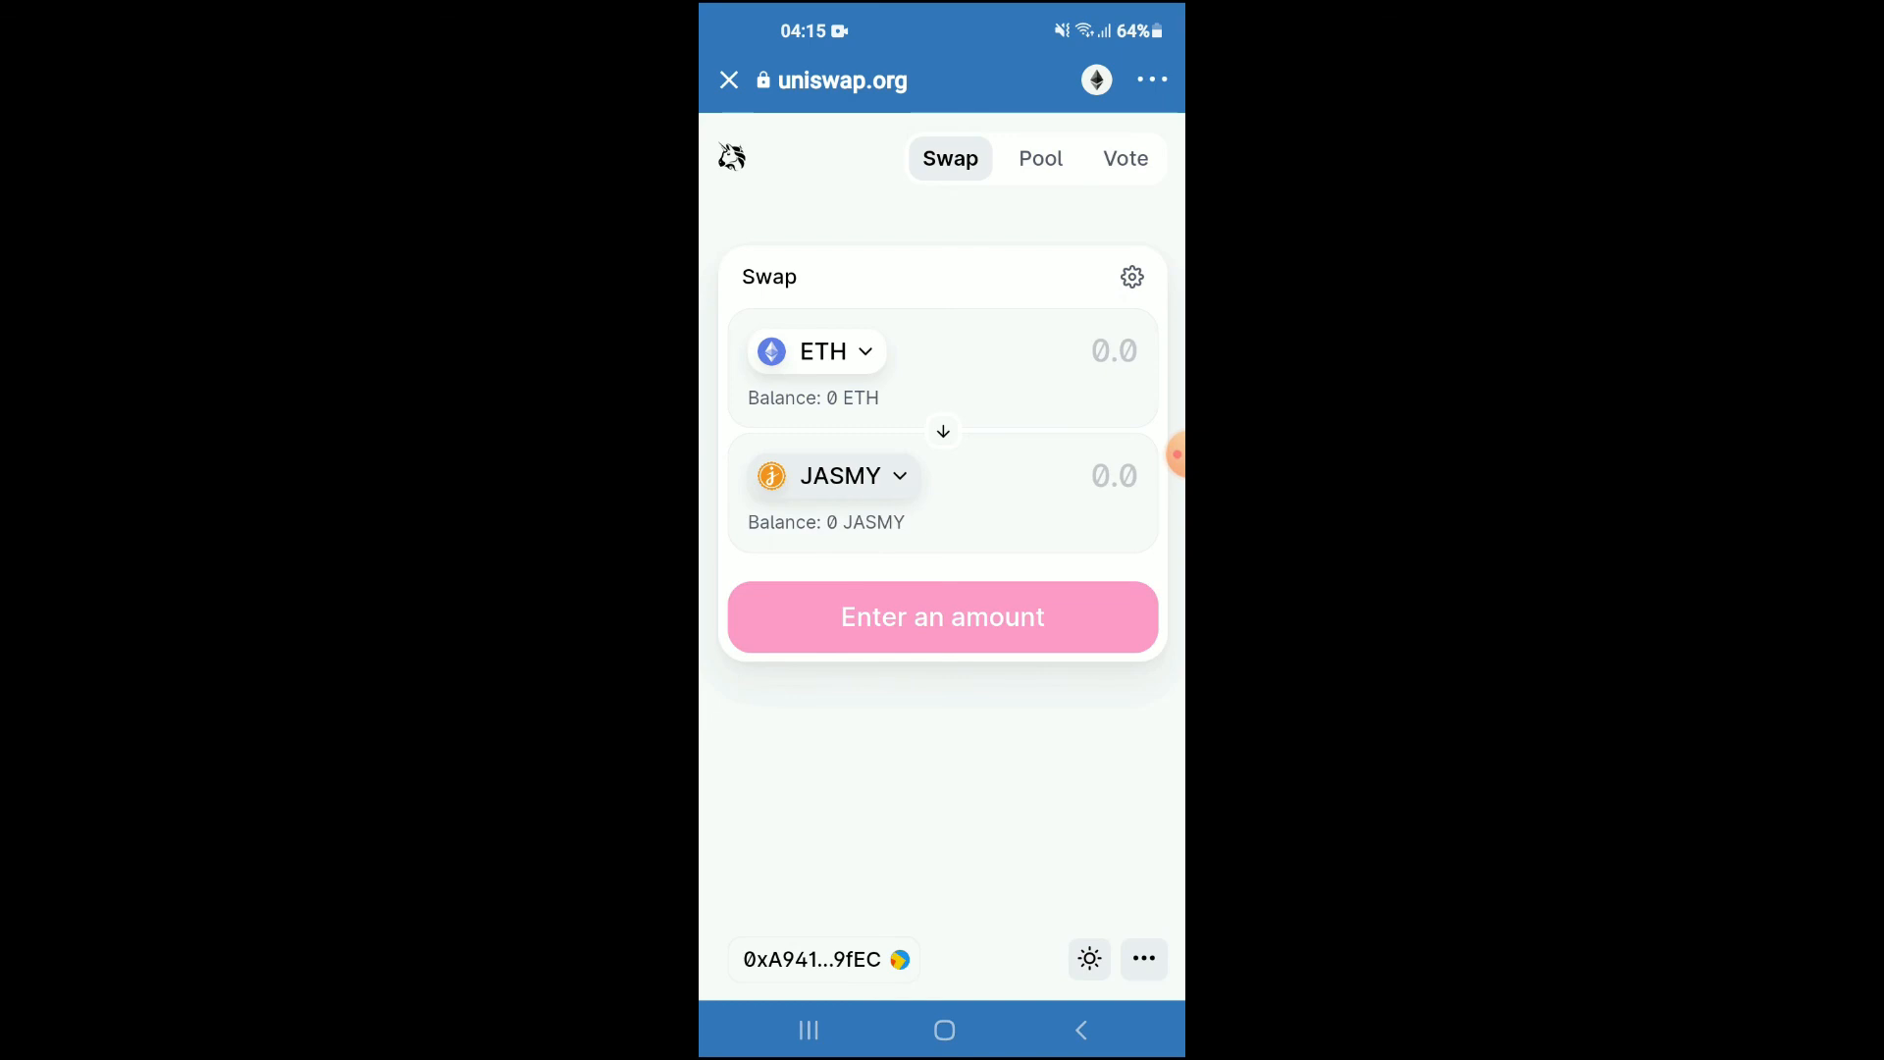